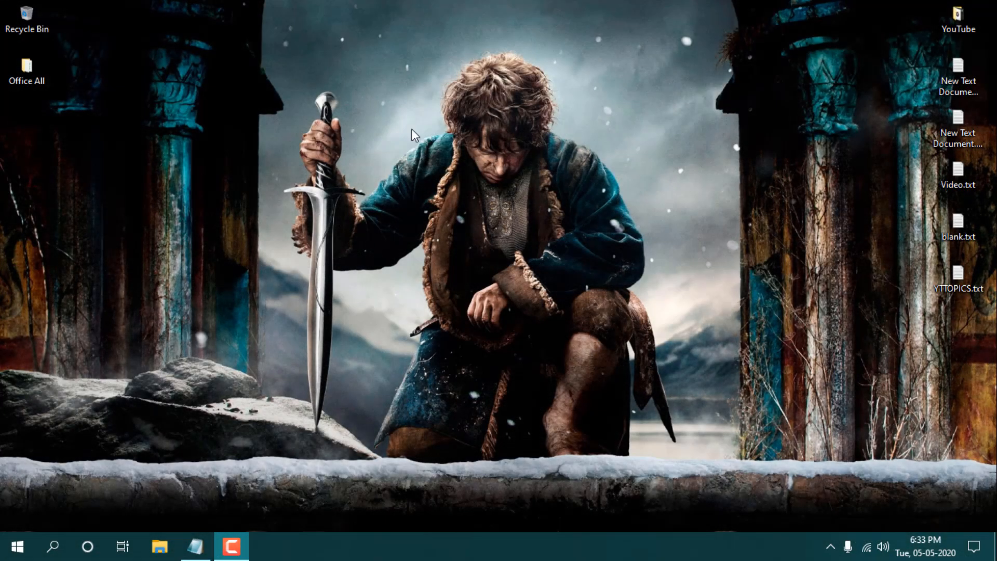
Launch Google Chrome from the desktop context menu
right_click(413, 134)
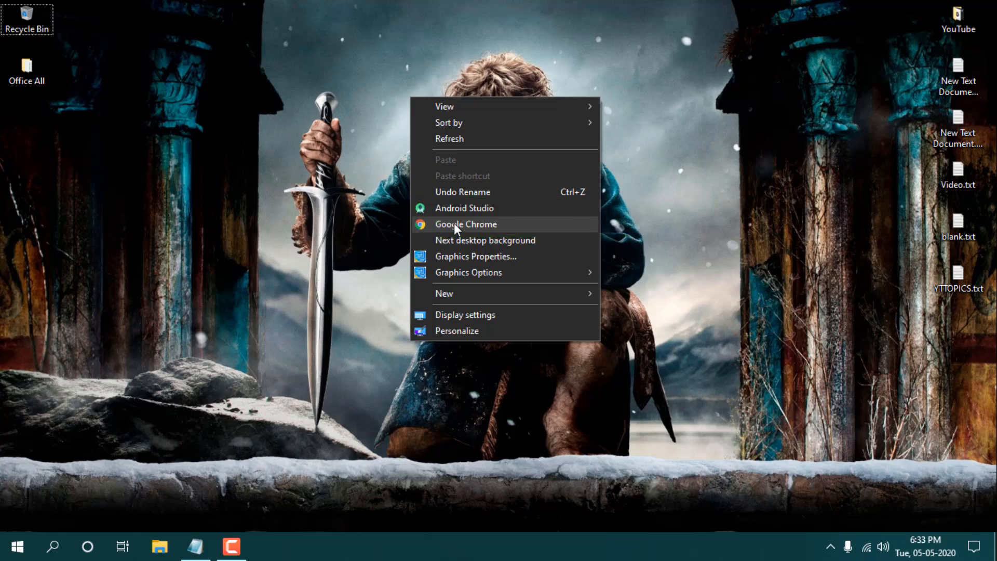
left_click(465, 224)
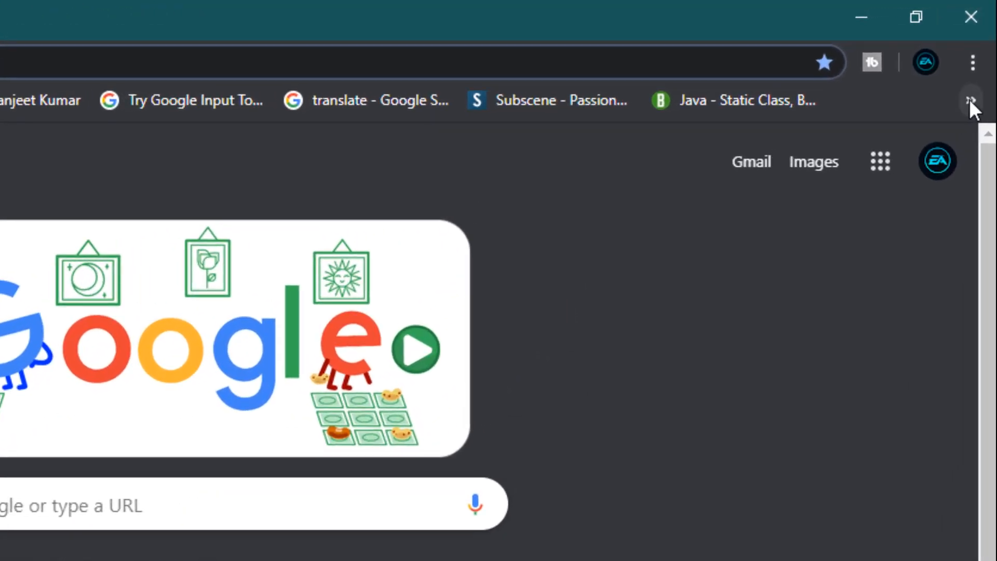
Check About Google Chrome via Help in the three-dot menu to confirm it is up to date
left_click(968, 61)
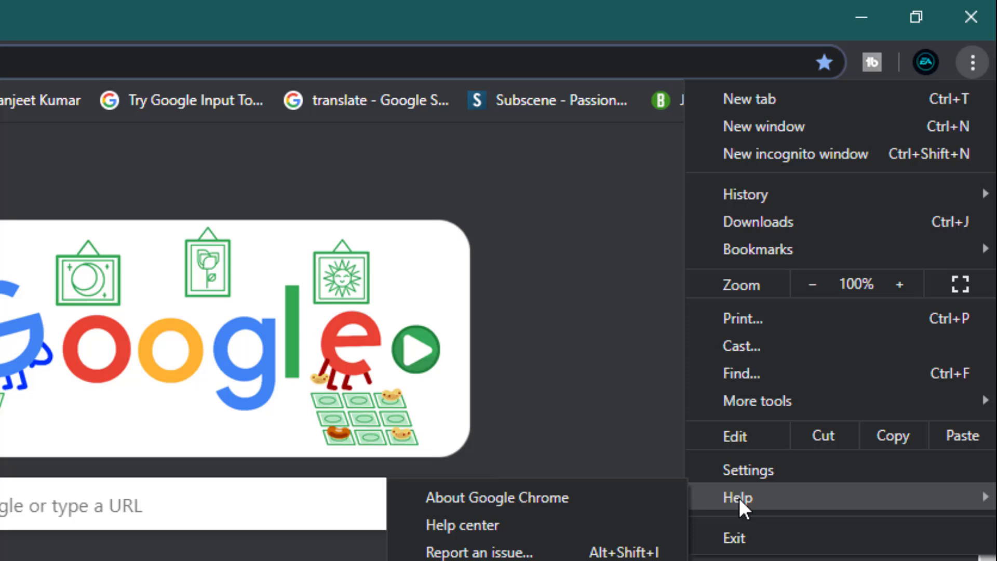
left_click(496, 498)
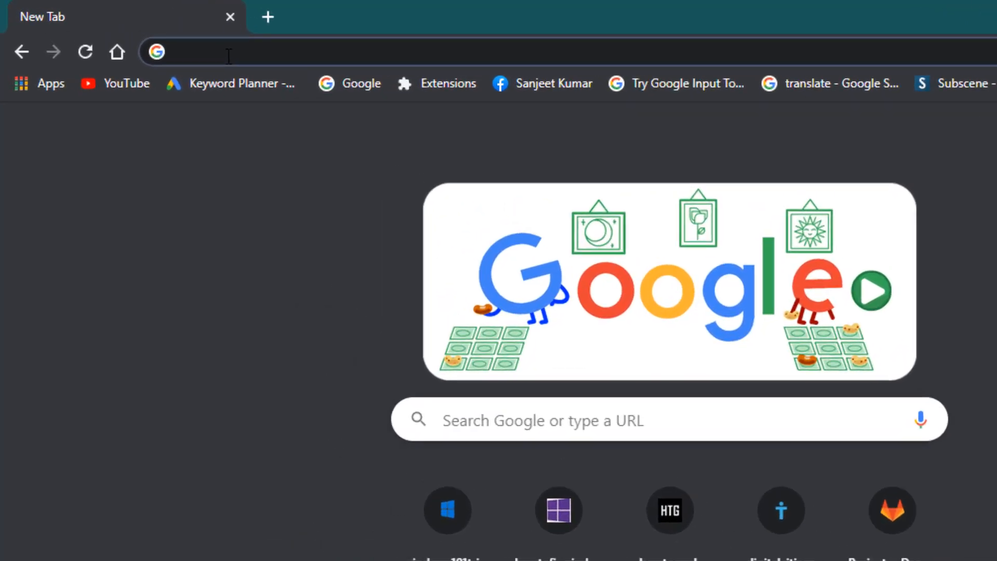
Go to the chrome://version page to reach the installed extensions list
type("chrome://version")
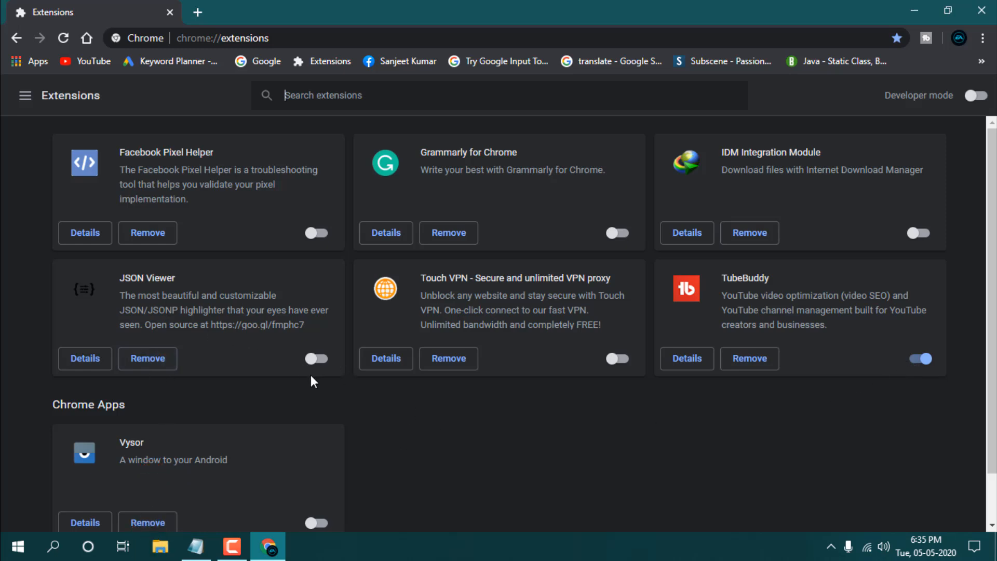
mouse_move(411, 395)
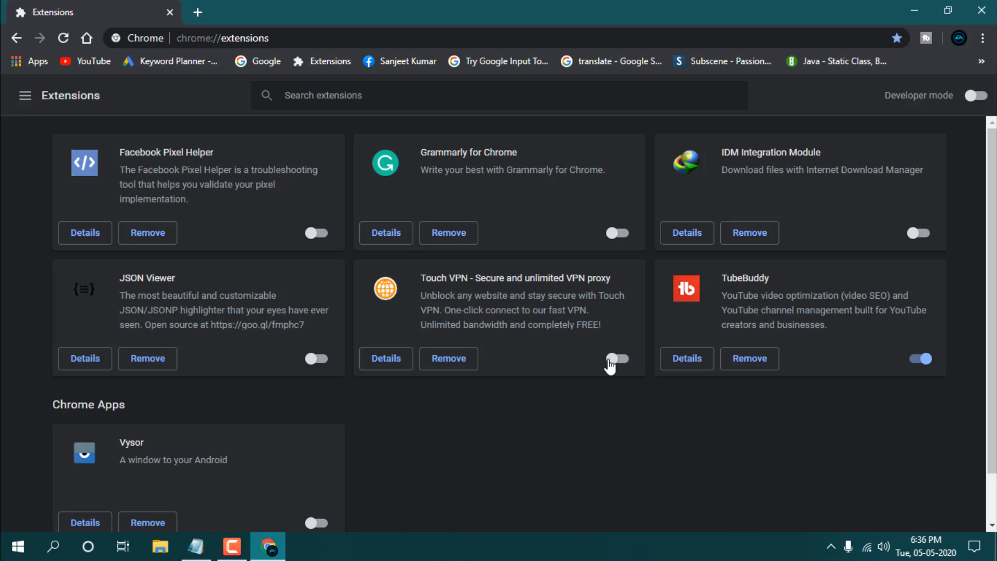
mouse_move(629, 288)
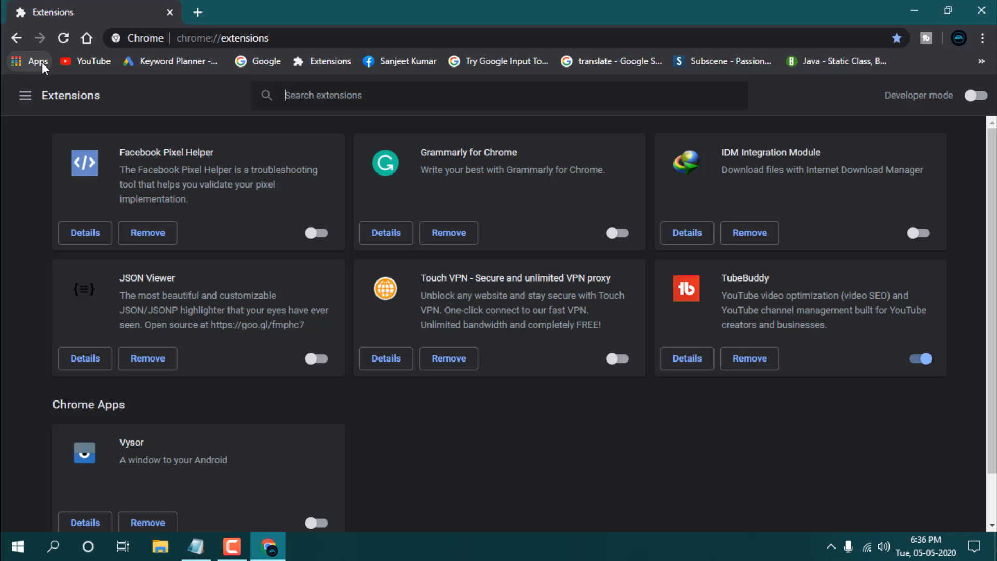
Show the Chrome apps and bring up removal options for the Google Drive app
left_click(32, 61)
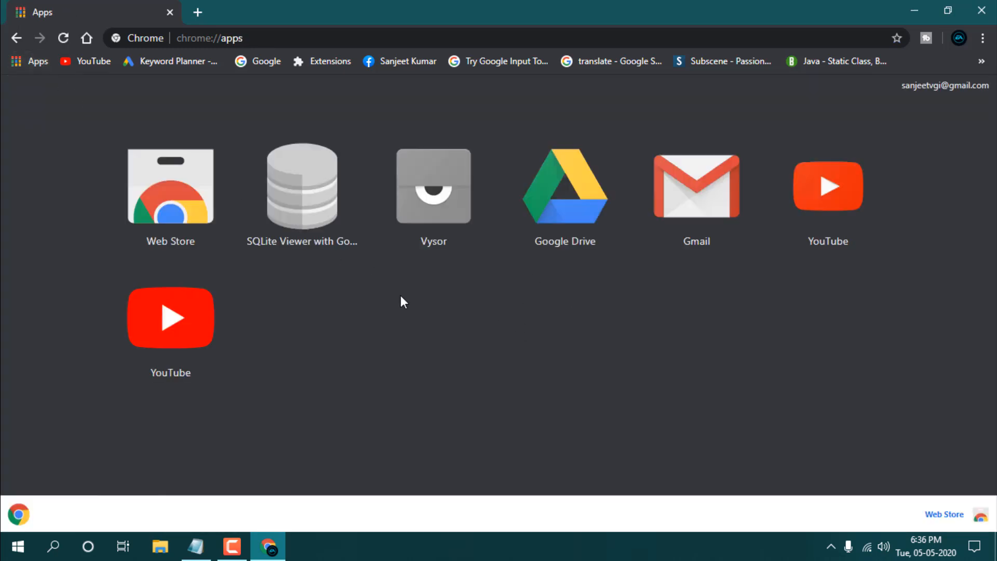
mouse_move(901, 513)
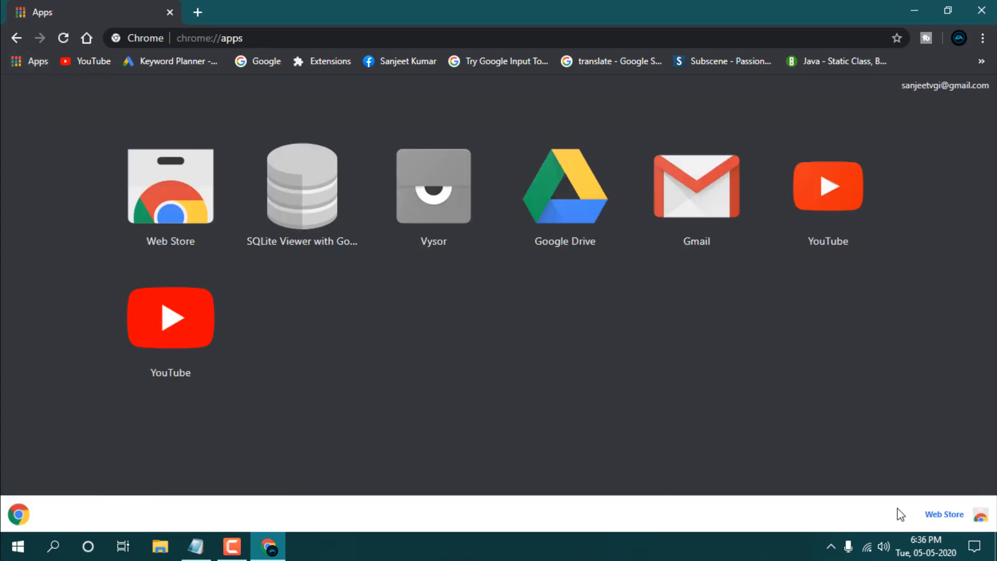
right_click(696, 186)
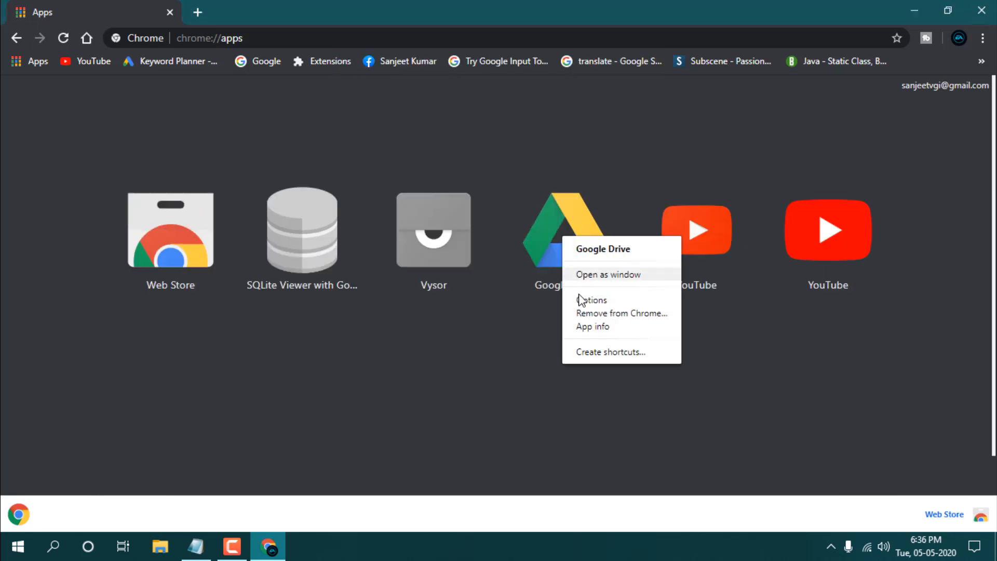
mouse_move(583, 328)
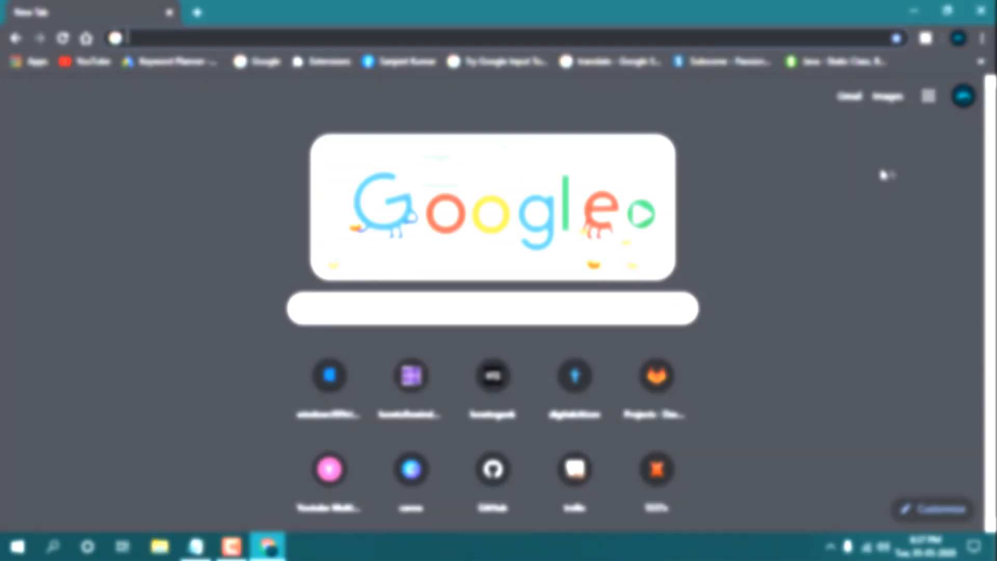
left_click(982, 39)
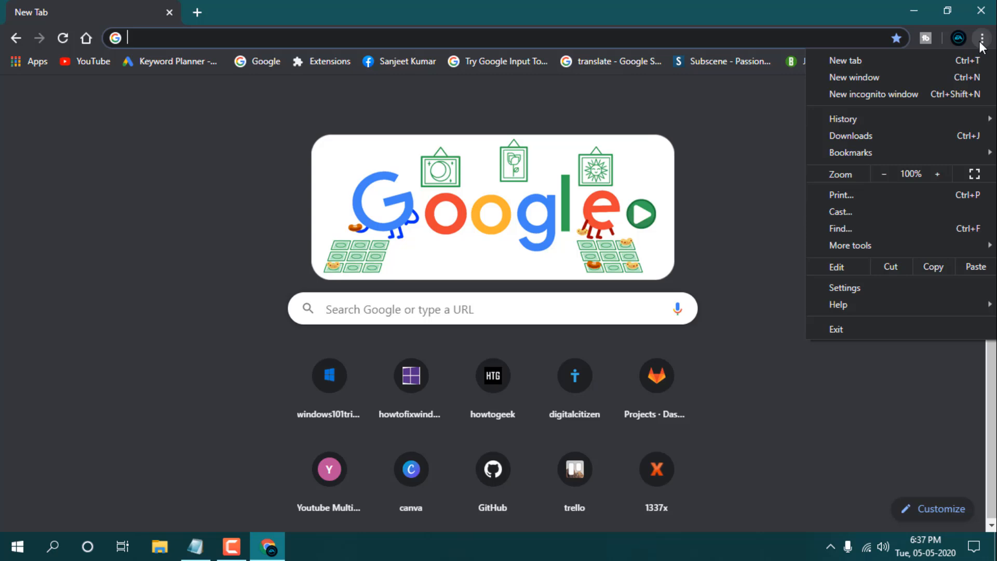
left_click(844, 288)
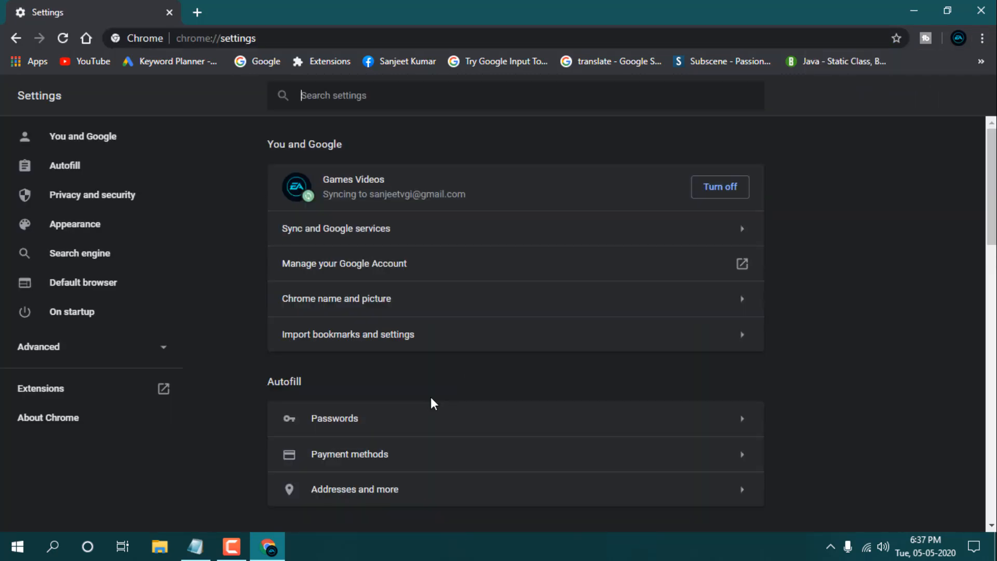
left_click(39, 347)
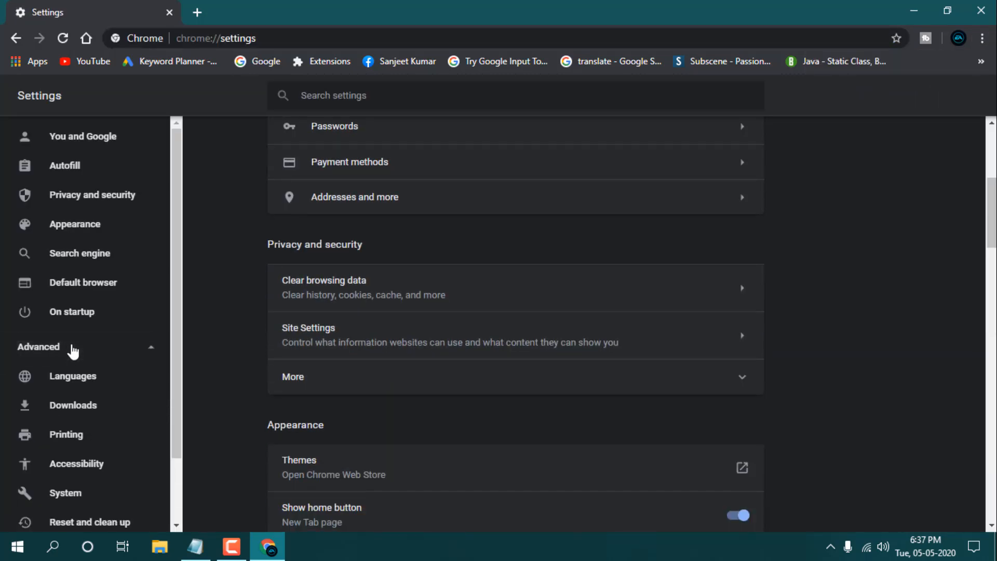
scroll("down", 3)
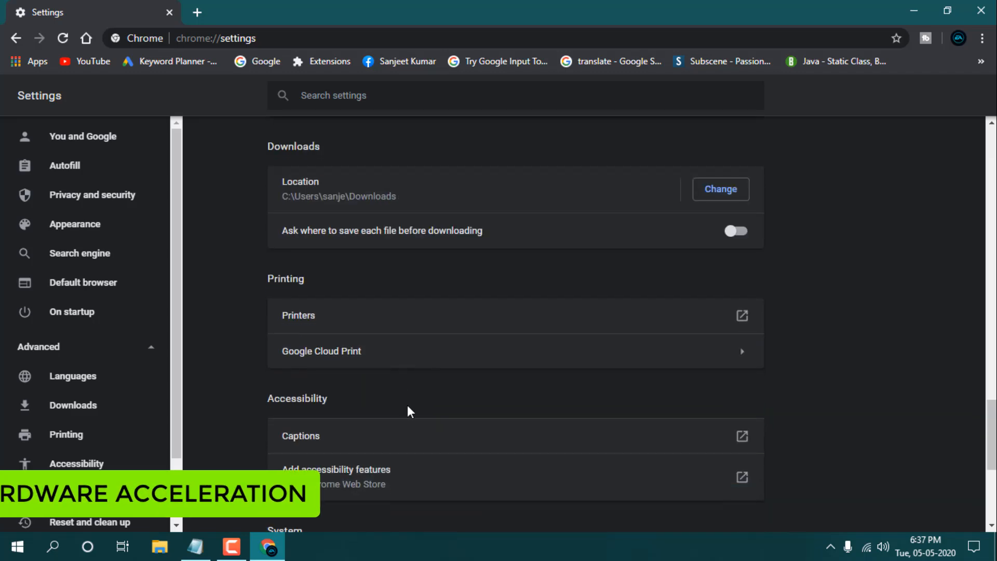
scroll("down", 3)
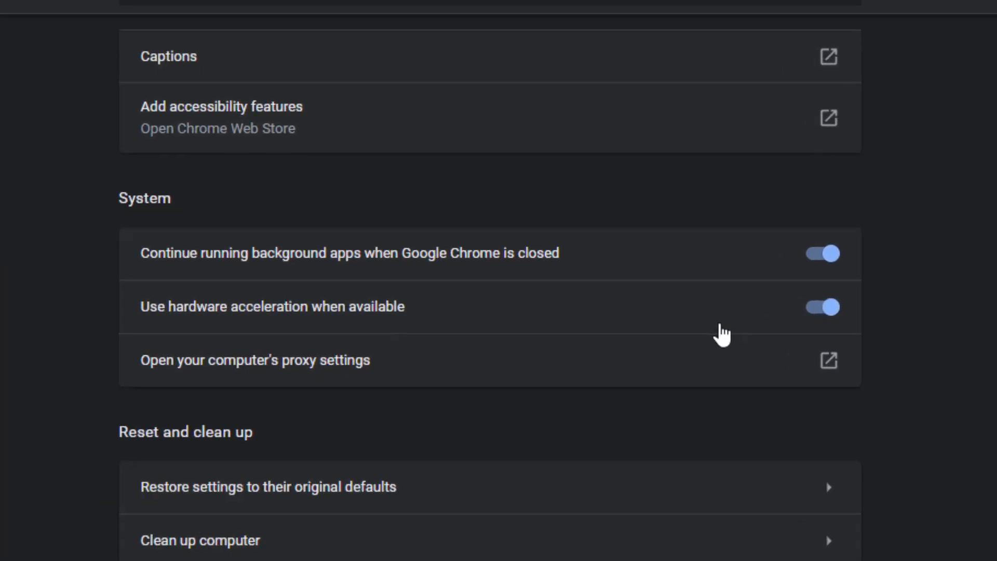
mouse_move(692, 338)
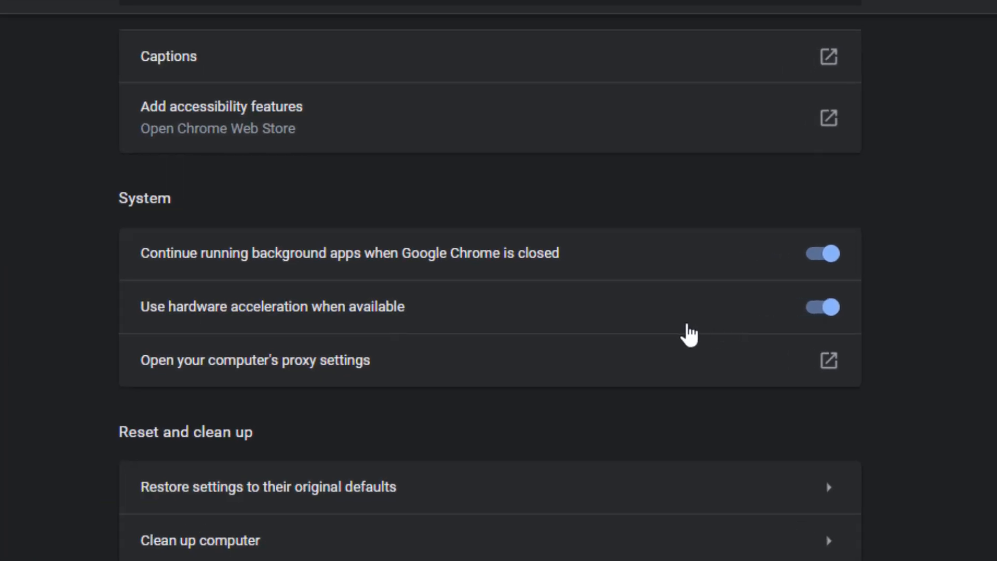
mouse_move(89, 288)
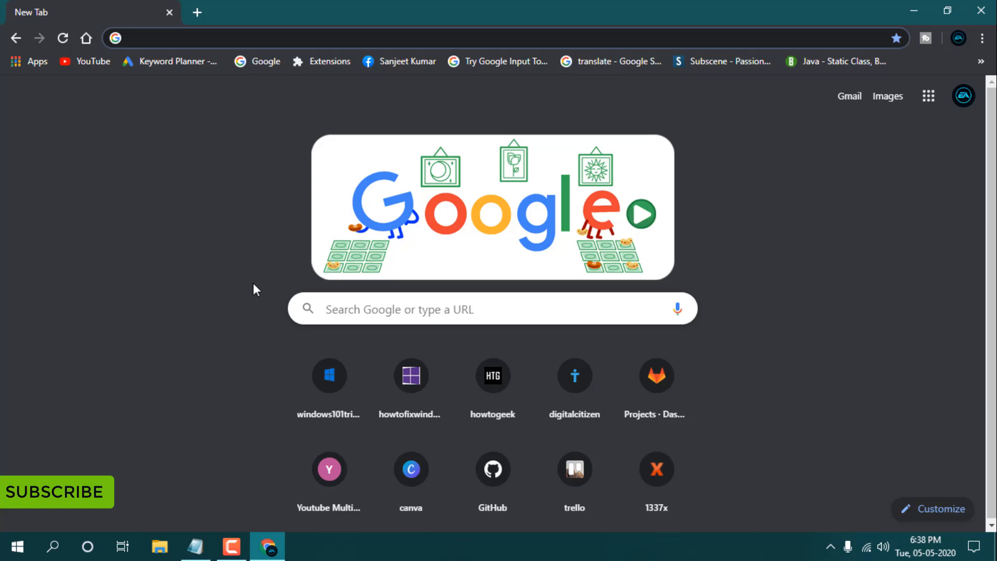
Reach the Clear browsing data dialog from Chrome's settings
left_click(980, 37)
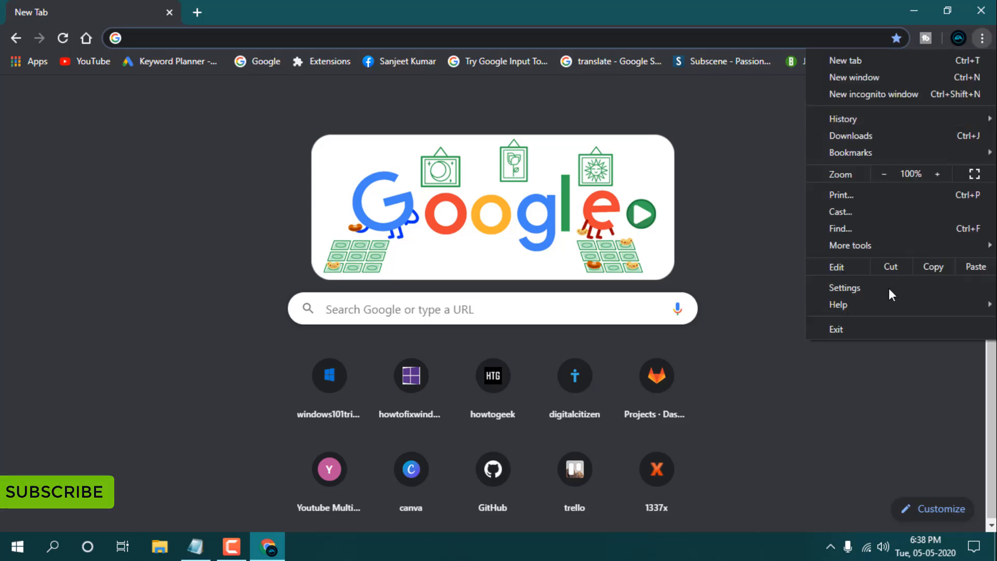
left_click(844, 288)
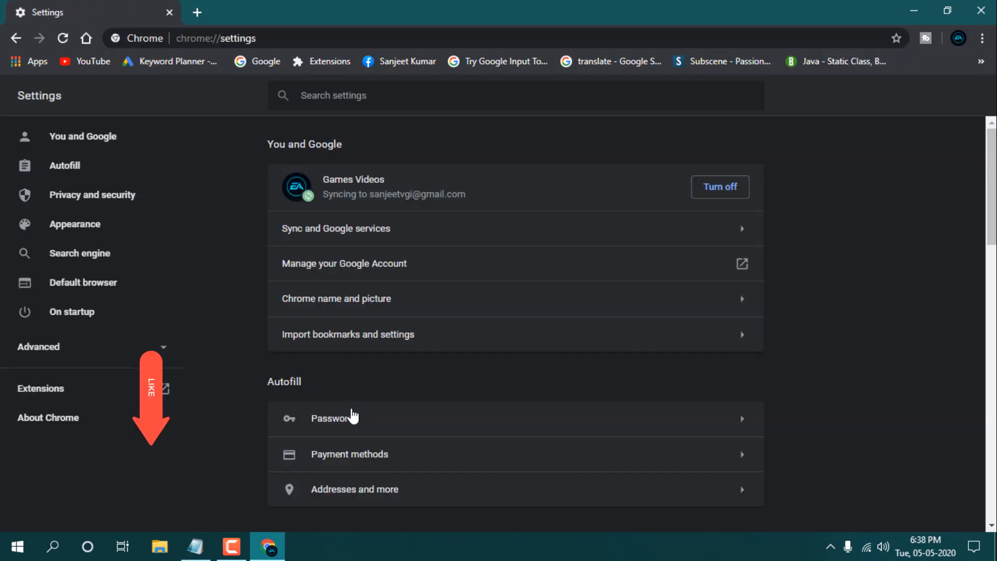
scroll("down", 3)
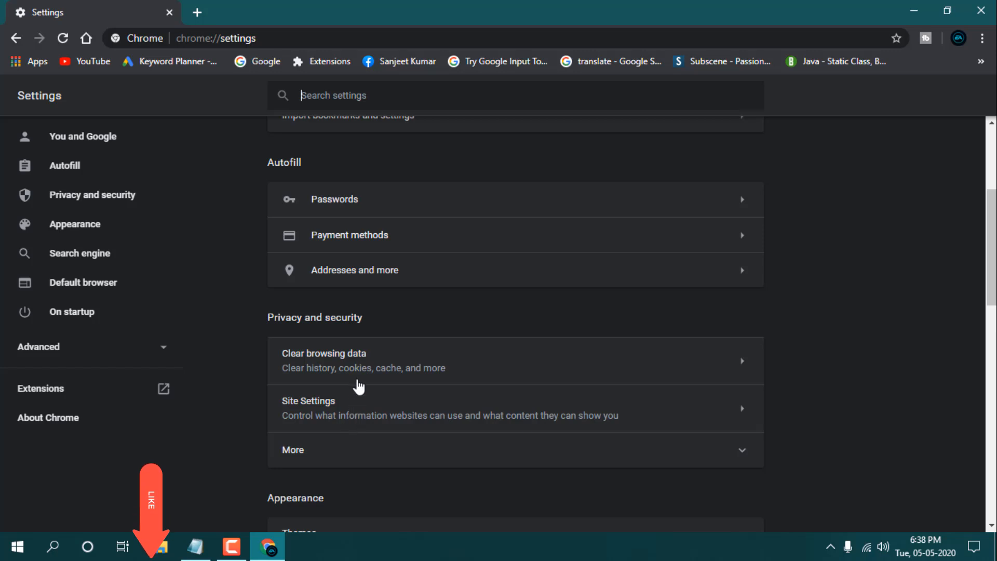
left_click(324, 359)
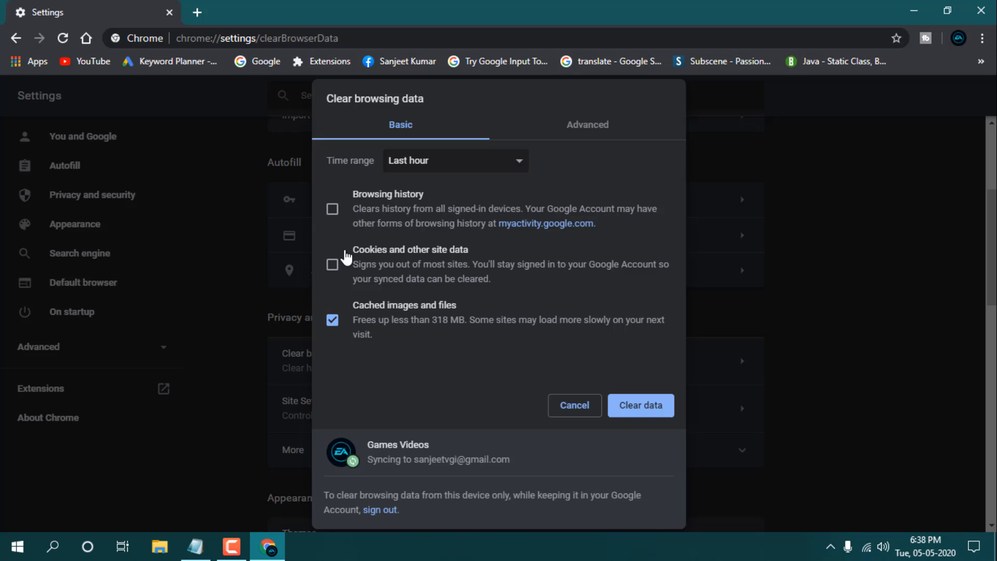
Clear history, downloads, cookies and cached files for All time using the Advanced options
left_click(455, 160)
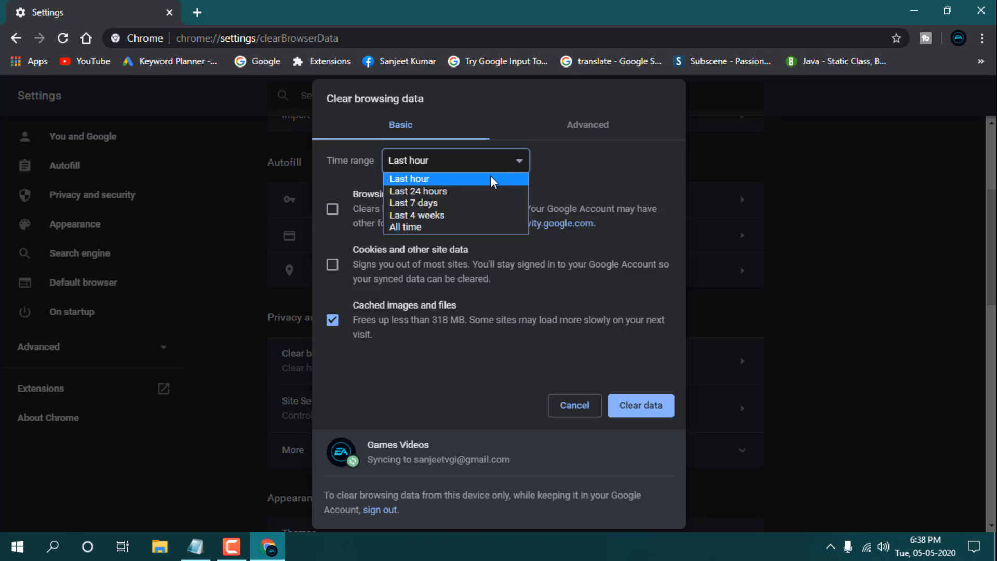
left_click(405, 226)
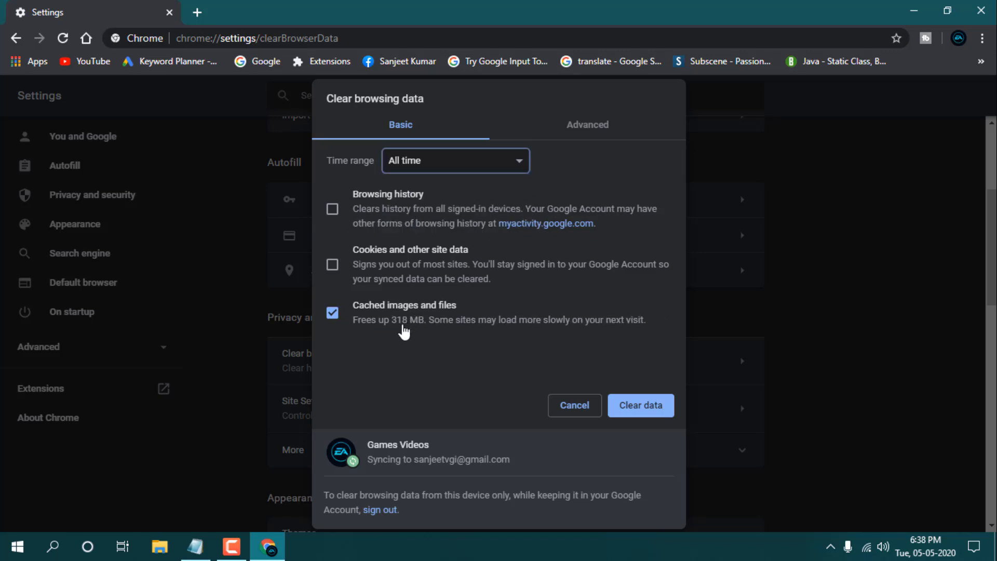
mouse_move(440, 321)
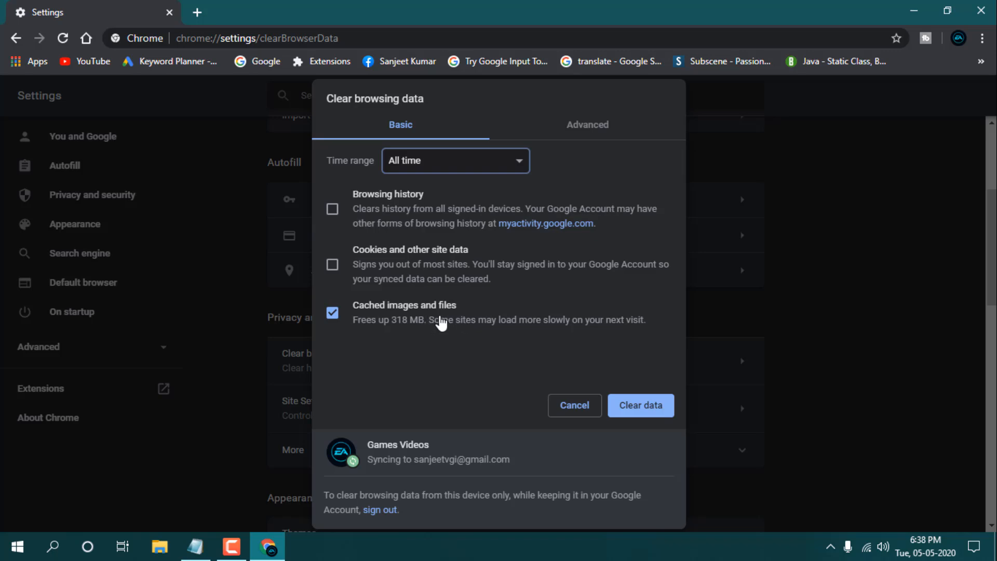
left_click(587, 124)
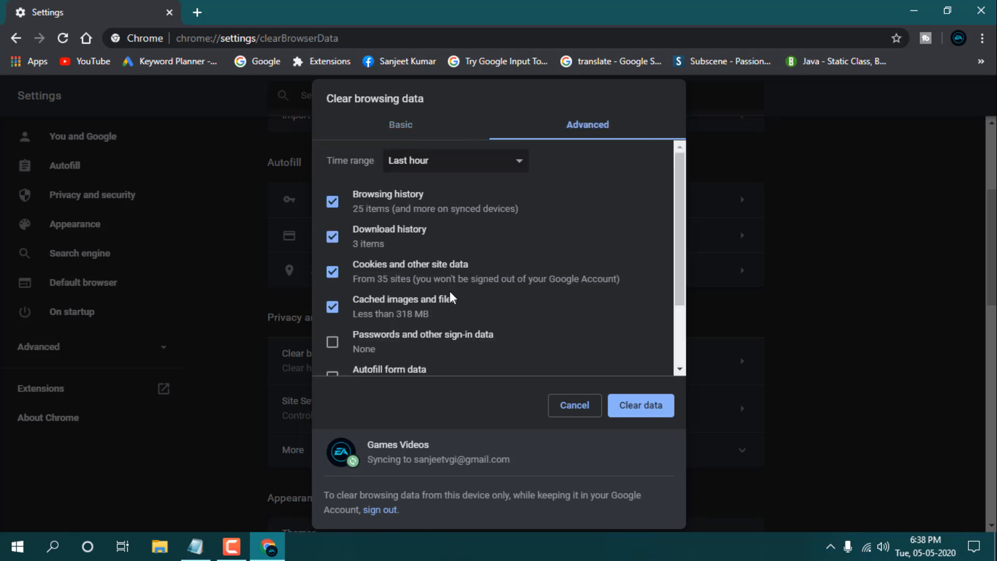
left_click(332, 202)
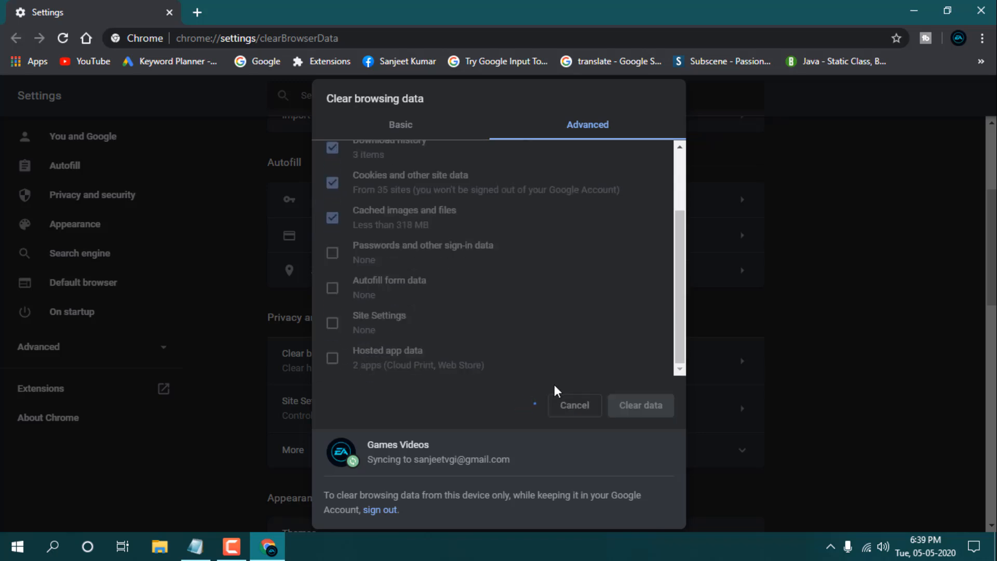
left_click(574, 405)
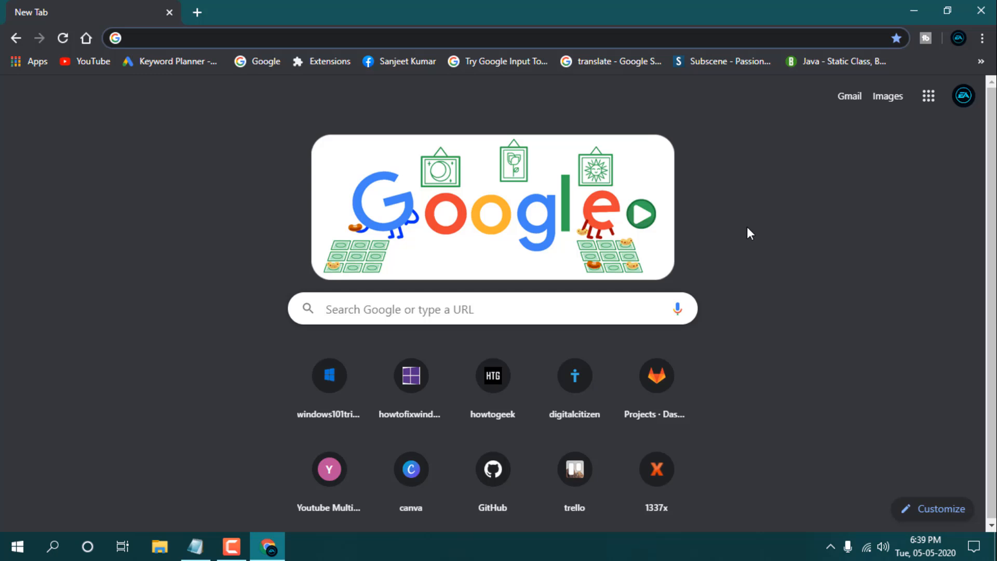
Run Clean up computer from Reset and clean up to find harmful software
left_click(980, 38)
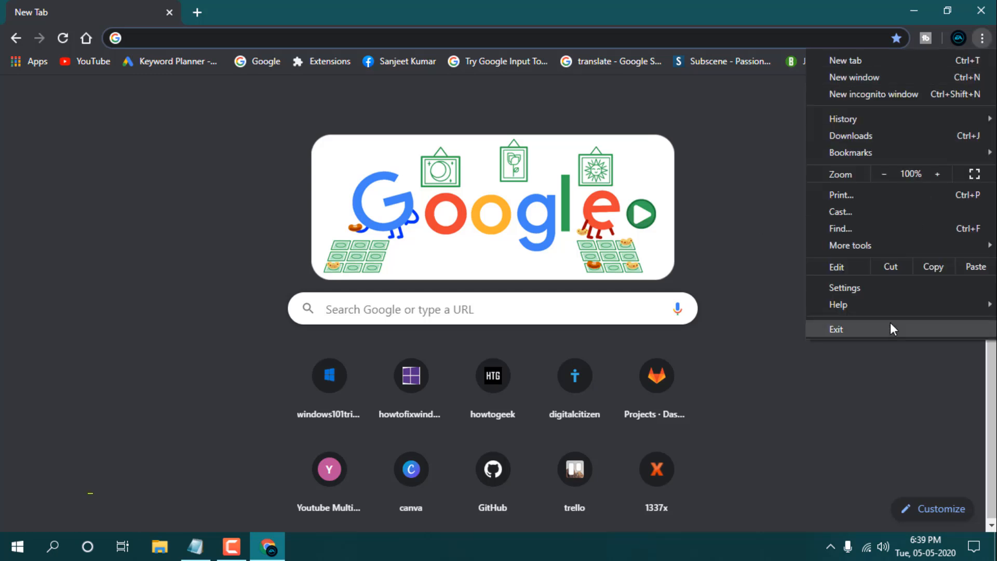
left_click(845, 287)
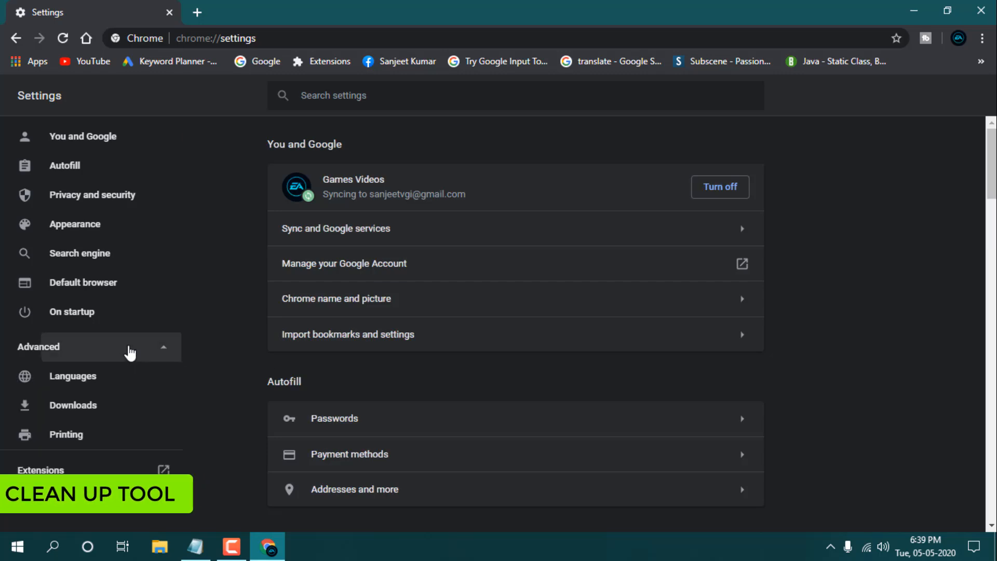
scroll("down", 3)
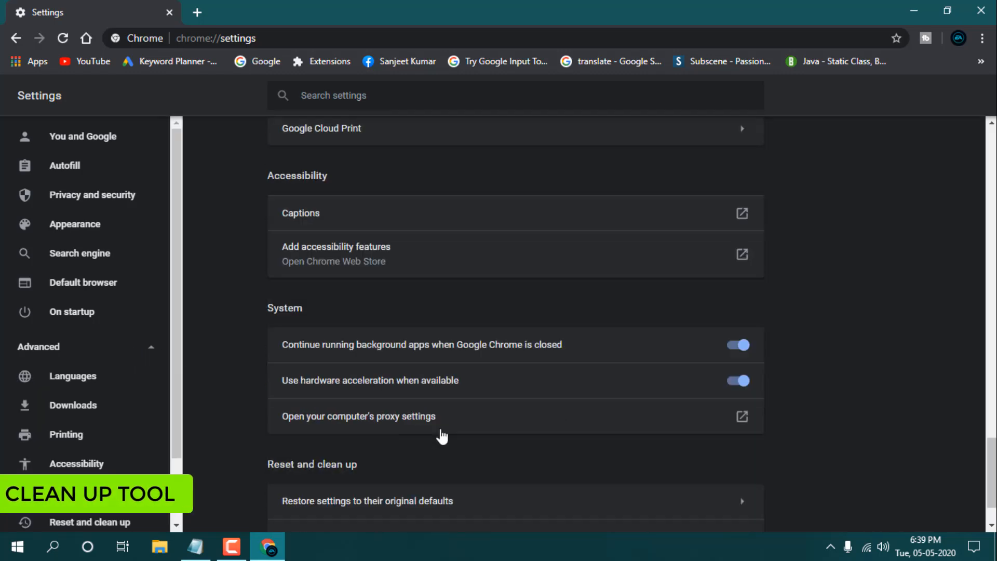
scroll("down", 3)
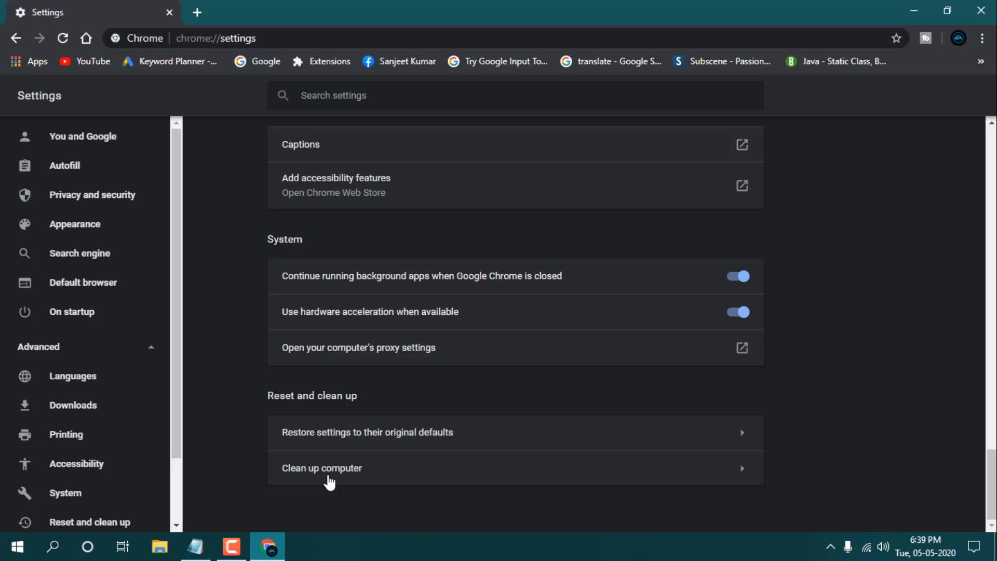
left_click(322, 467)
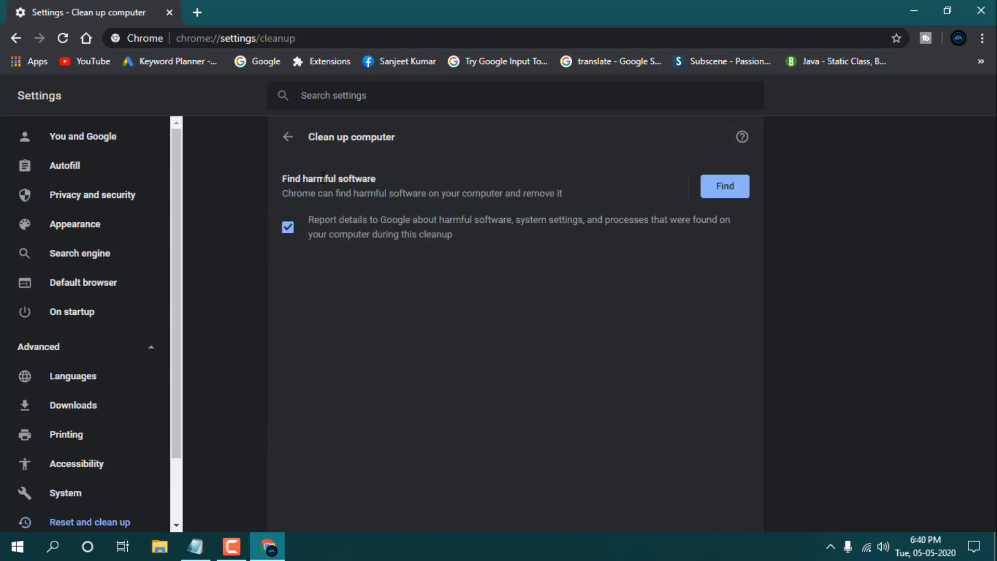
left_click(725, 186)
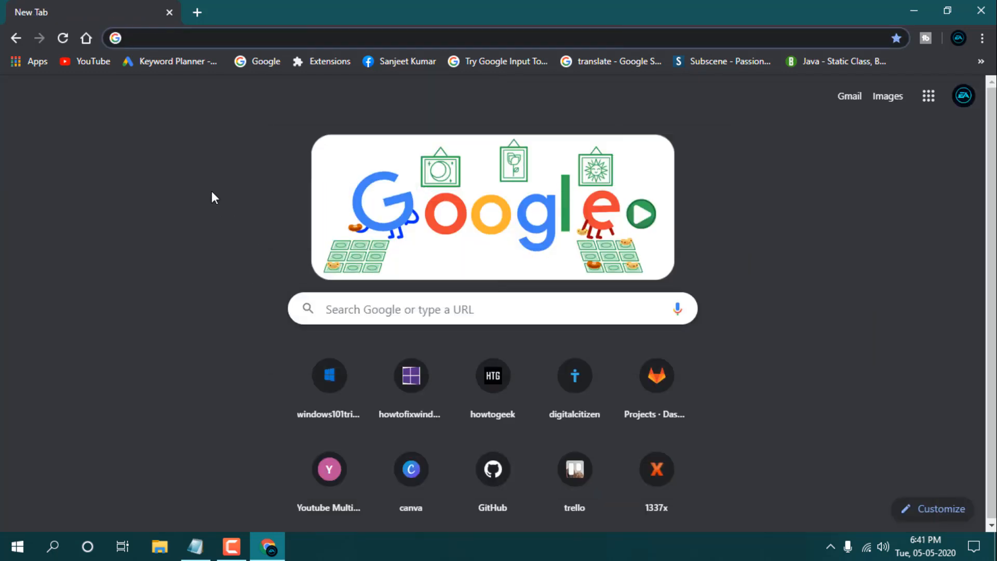
mouse_move(172, 91)
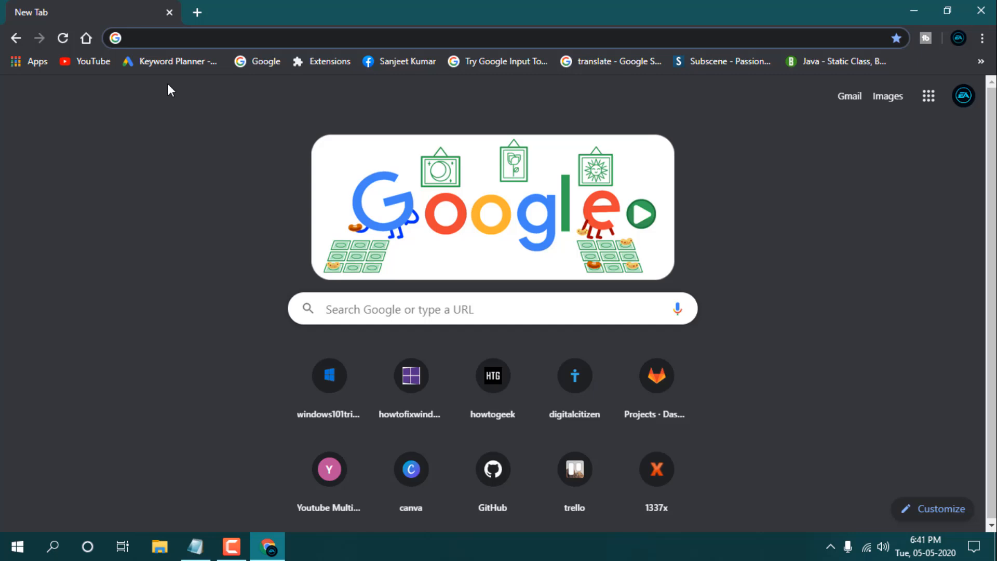
mouse_move(946, 75)
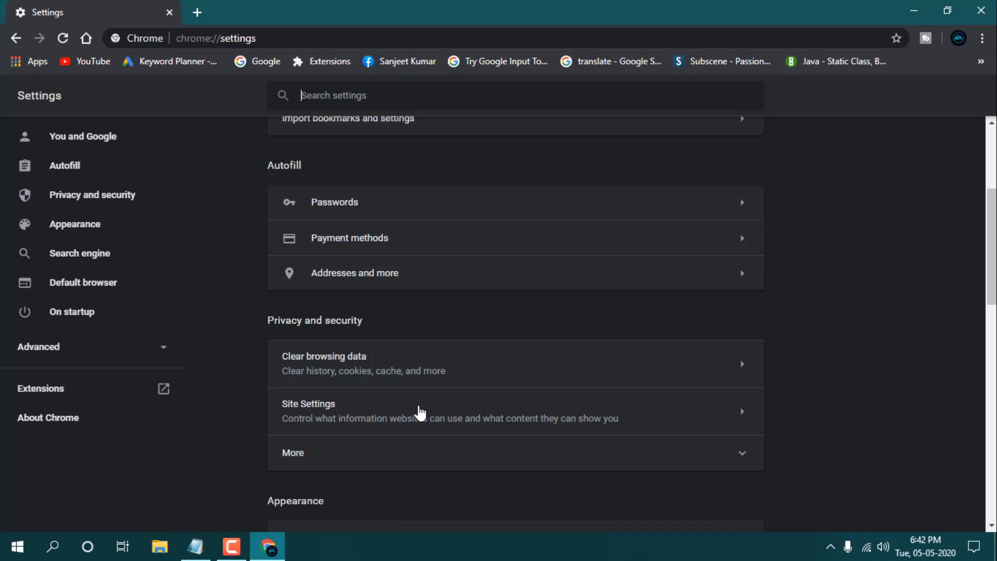
Jump to the Appearance section of Chrome's settings
left_click(74, 224)
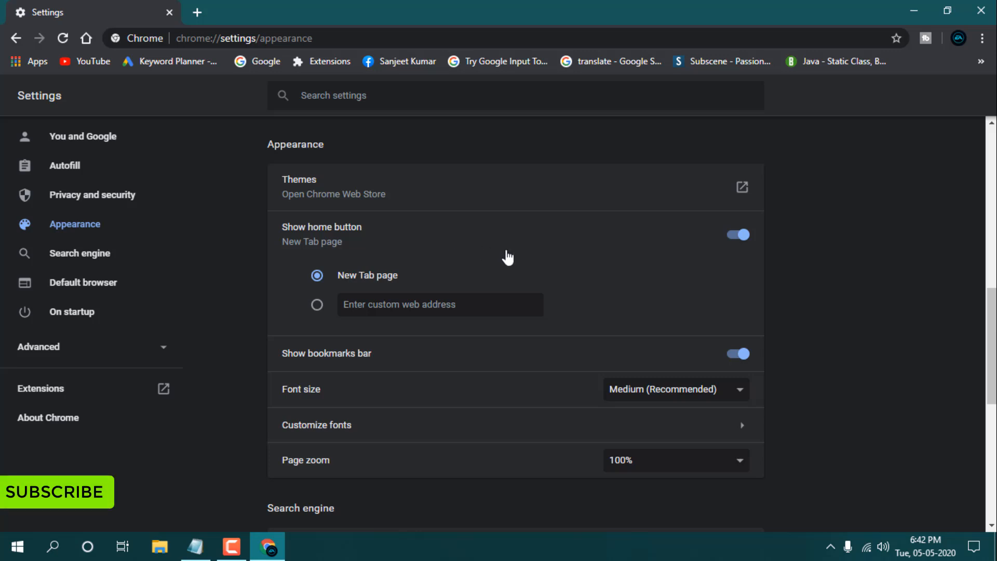
mouse_move(478, 238)
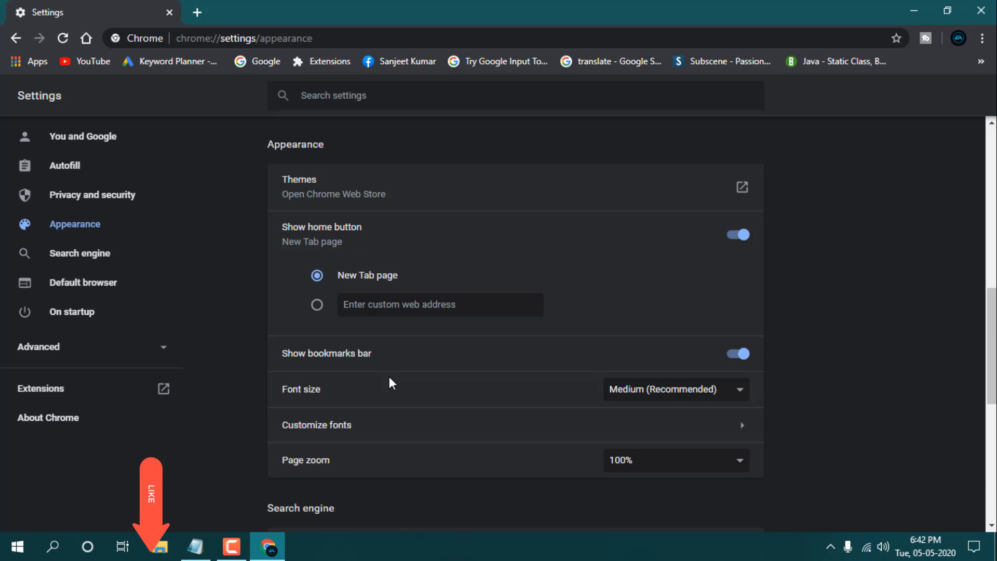
mouse_move(375, 368)
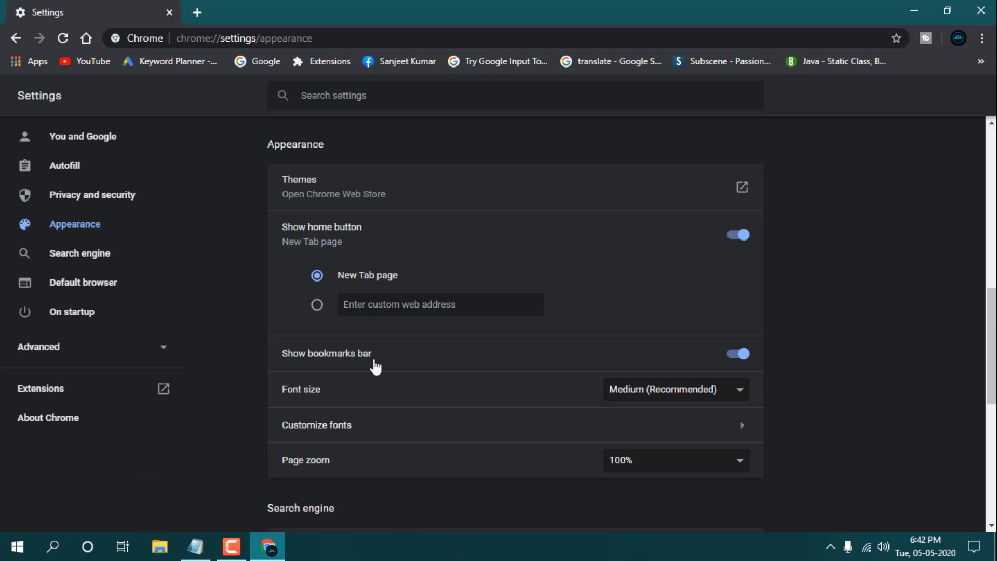
Restore settings to their original defaults and confirm the reset
scroll("down", 3)
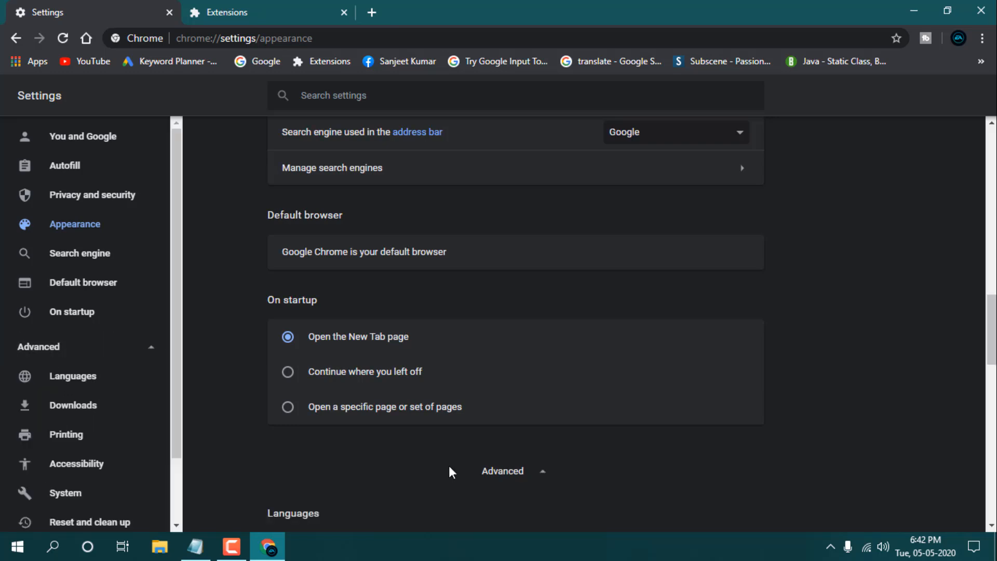
scroll("down", 3)
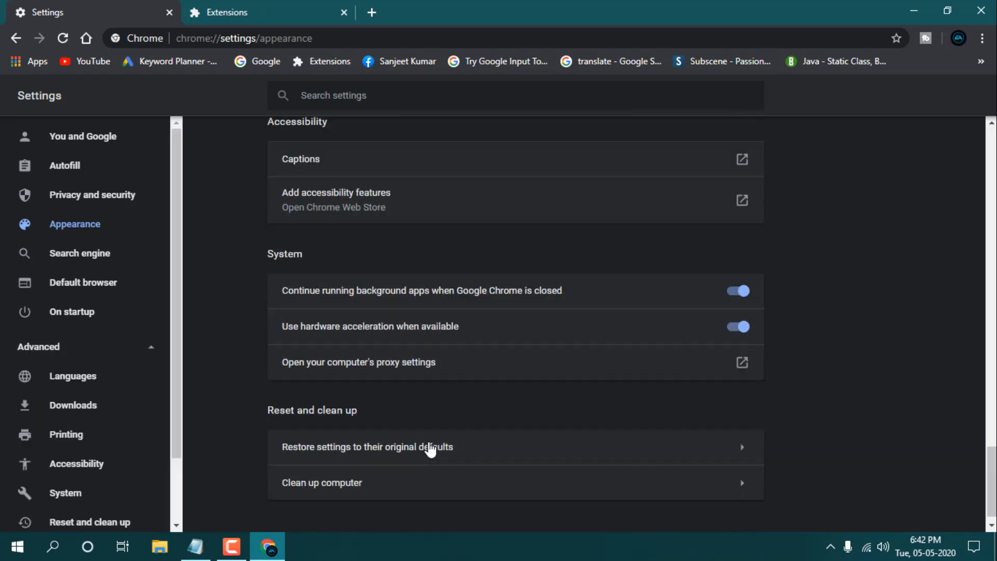
scroll("down", 3)
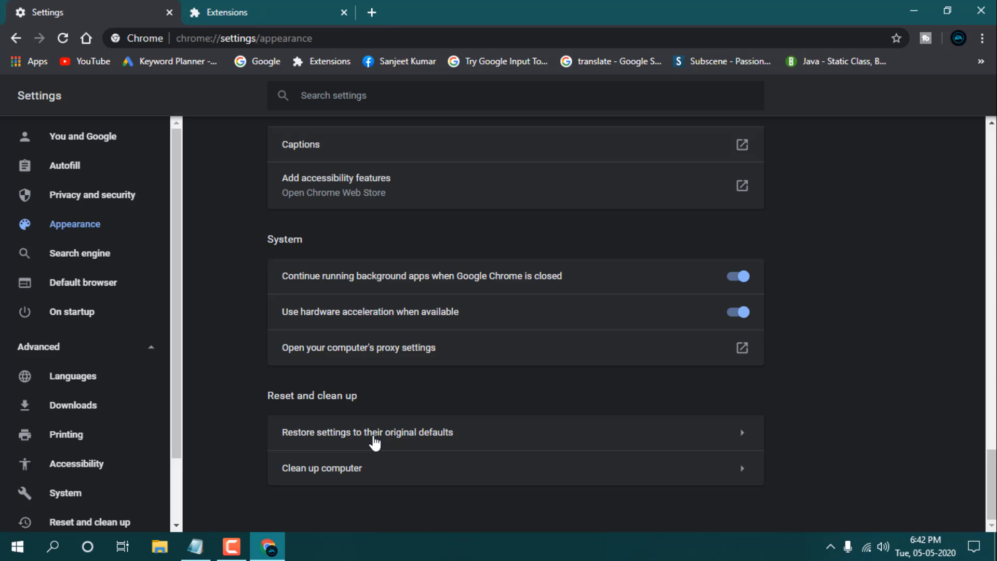
left_click(368, 432)
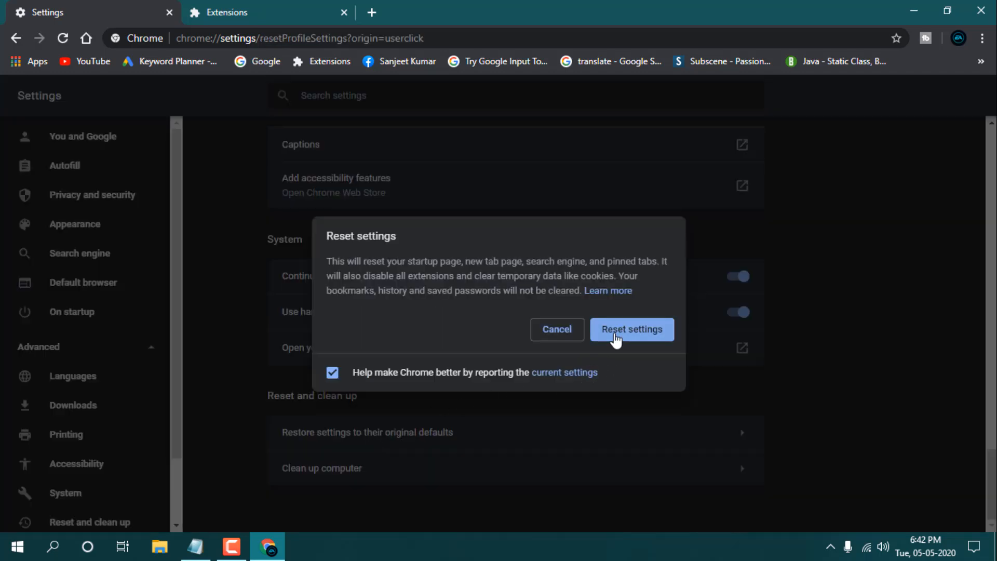
left_click(631, 329)
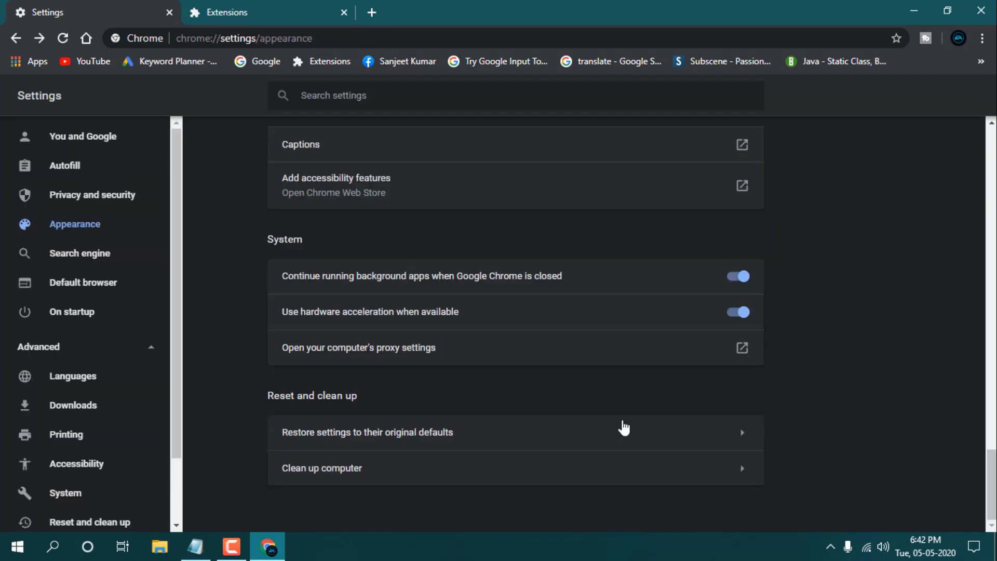